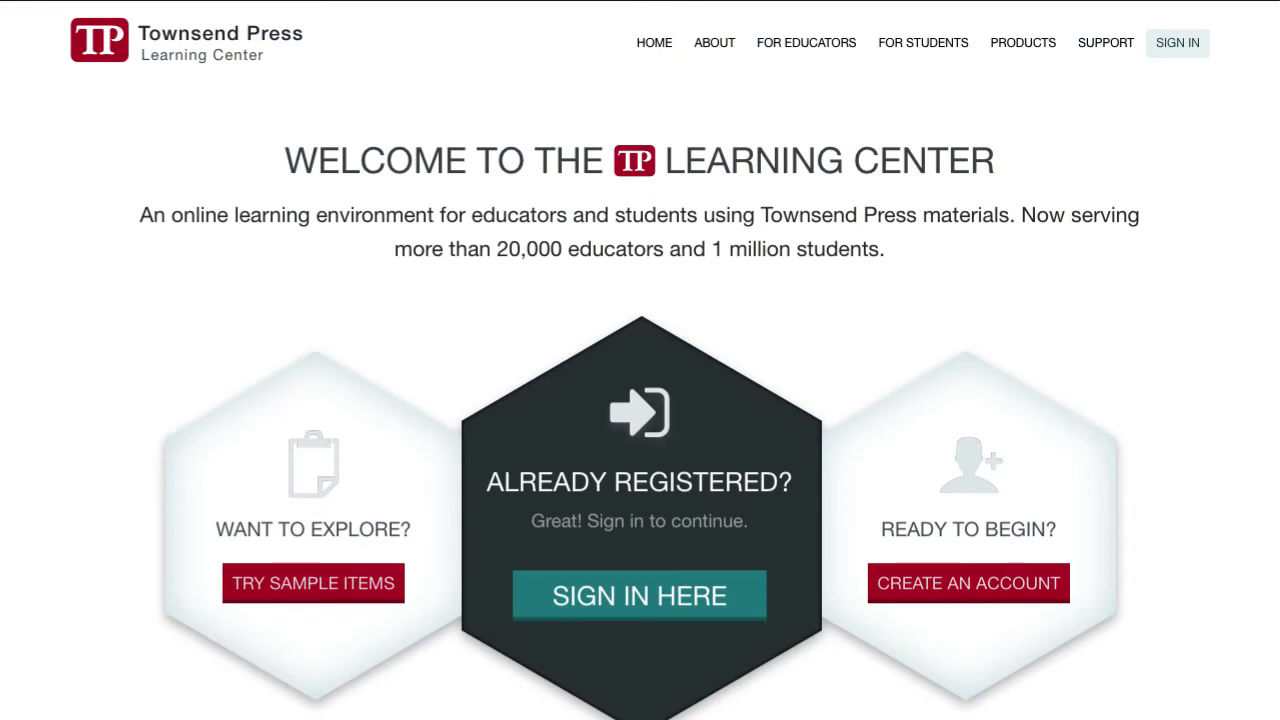
# - Choose CREATE AN ACCOUNT to reach the Townsend Press or Google account-creation choices
pyautogui.click(1177, 42)
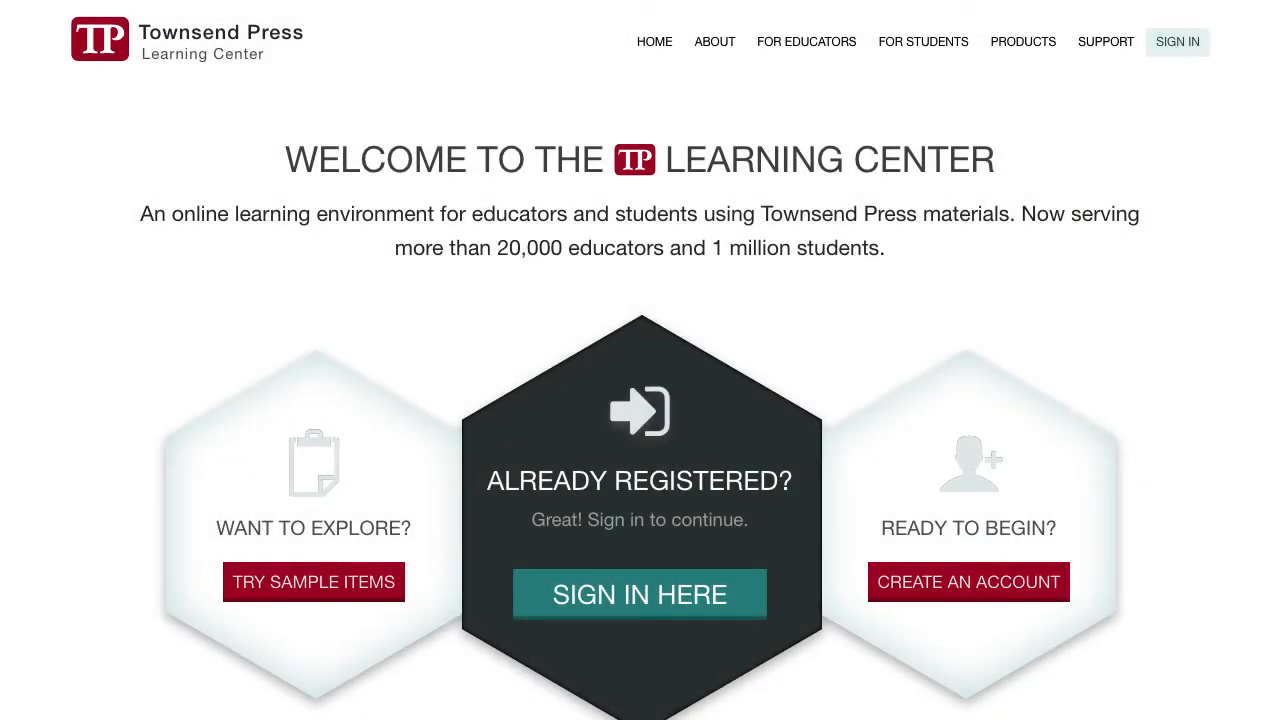
pyautogui.moveTo(1070, 489)
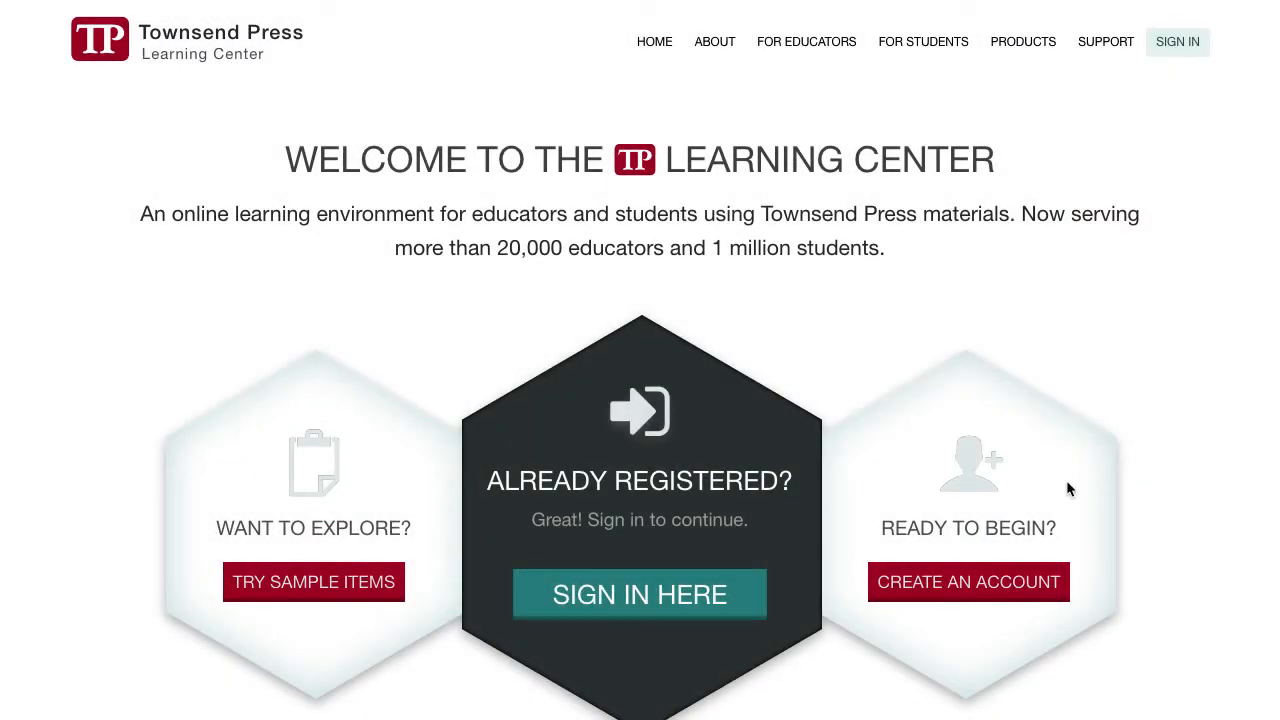
pyautogui.click(968, 581)
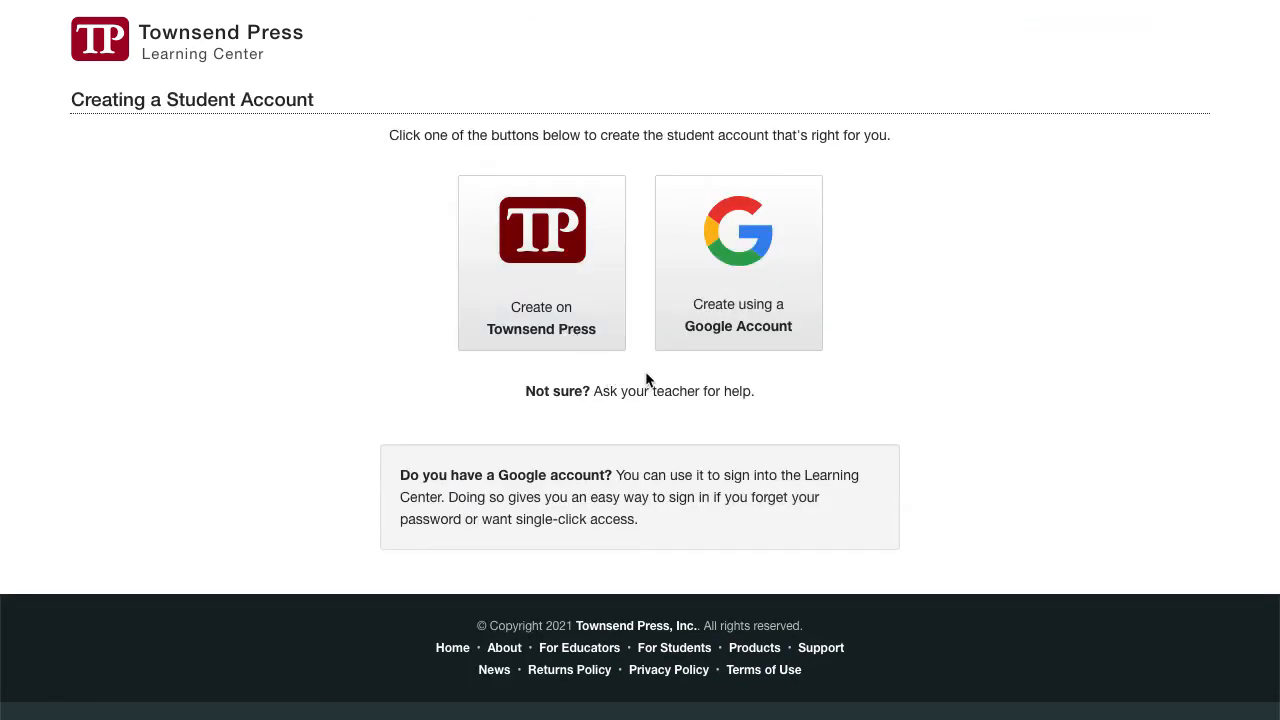
pyautogui.moveTo(704, 376)
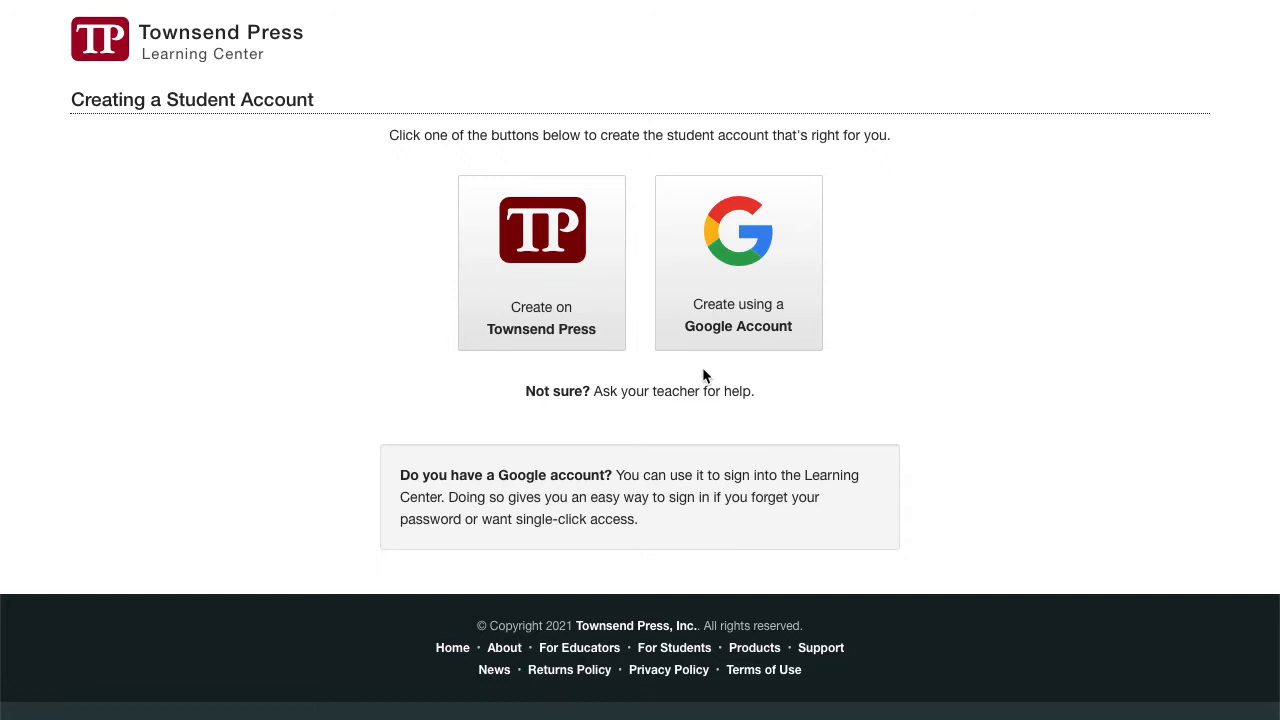
pyautogui.moveTo(711, 334)
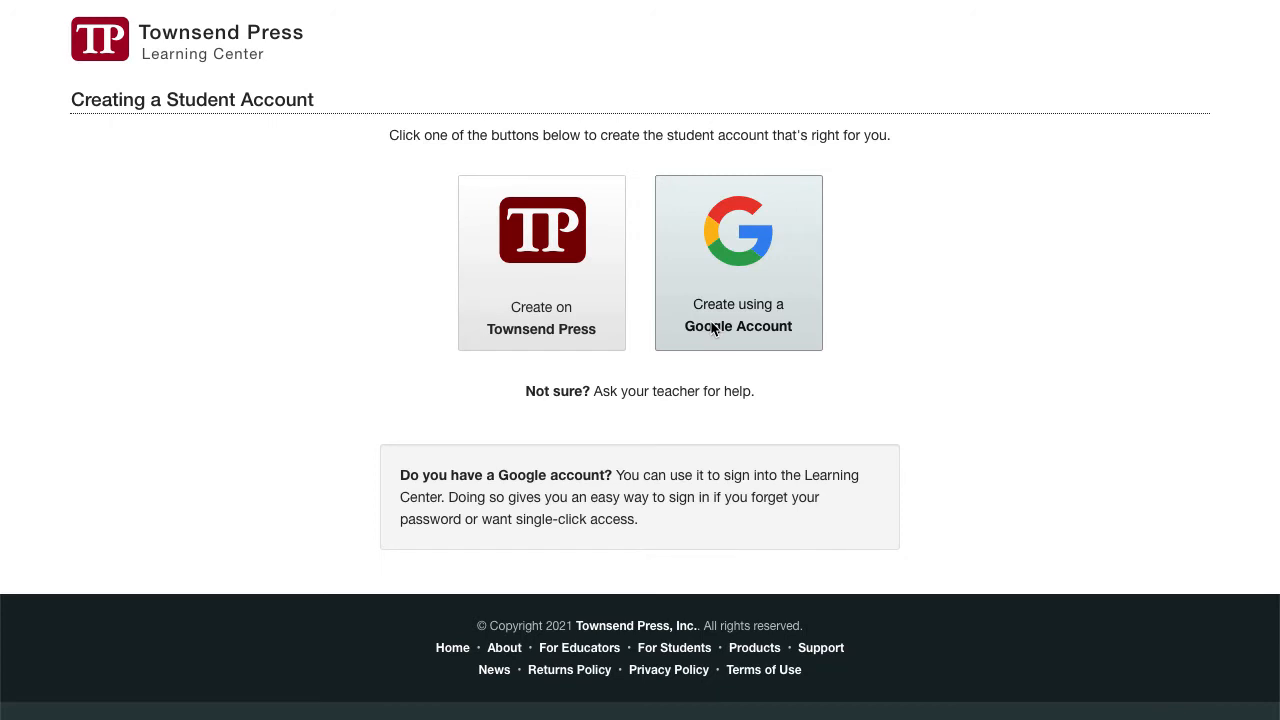
pyautogui.click(738, 262)
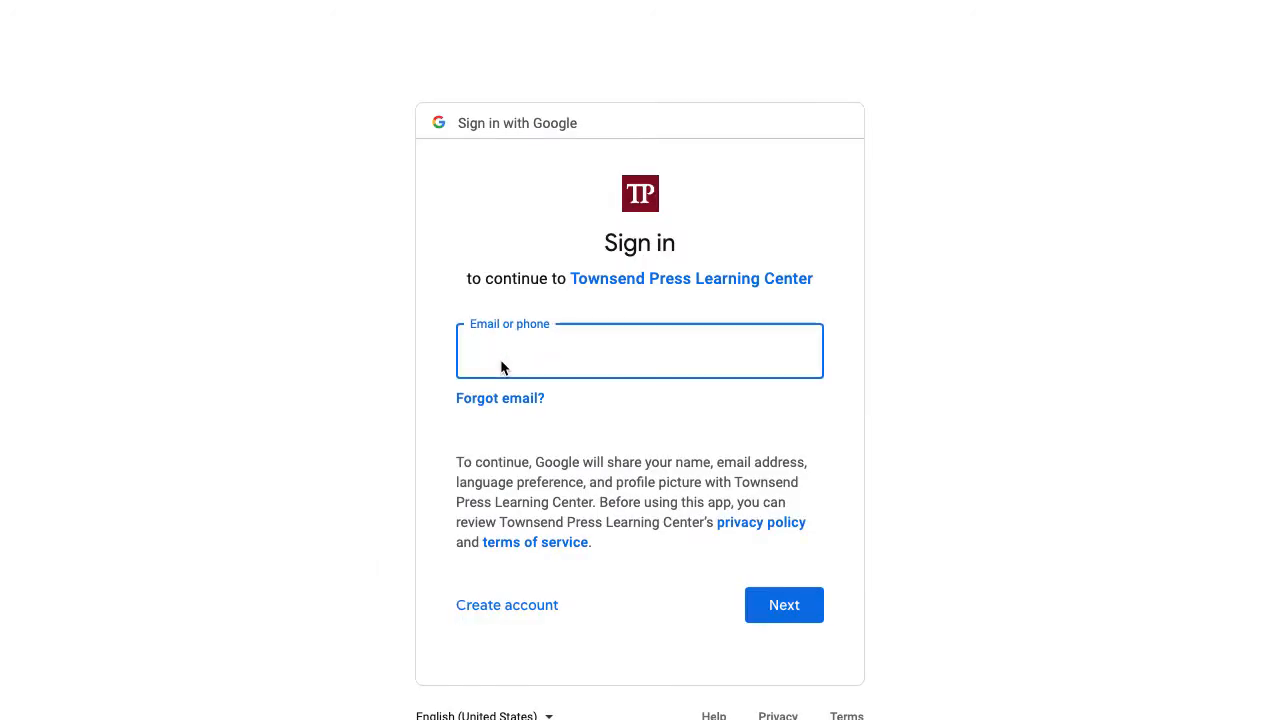
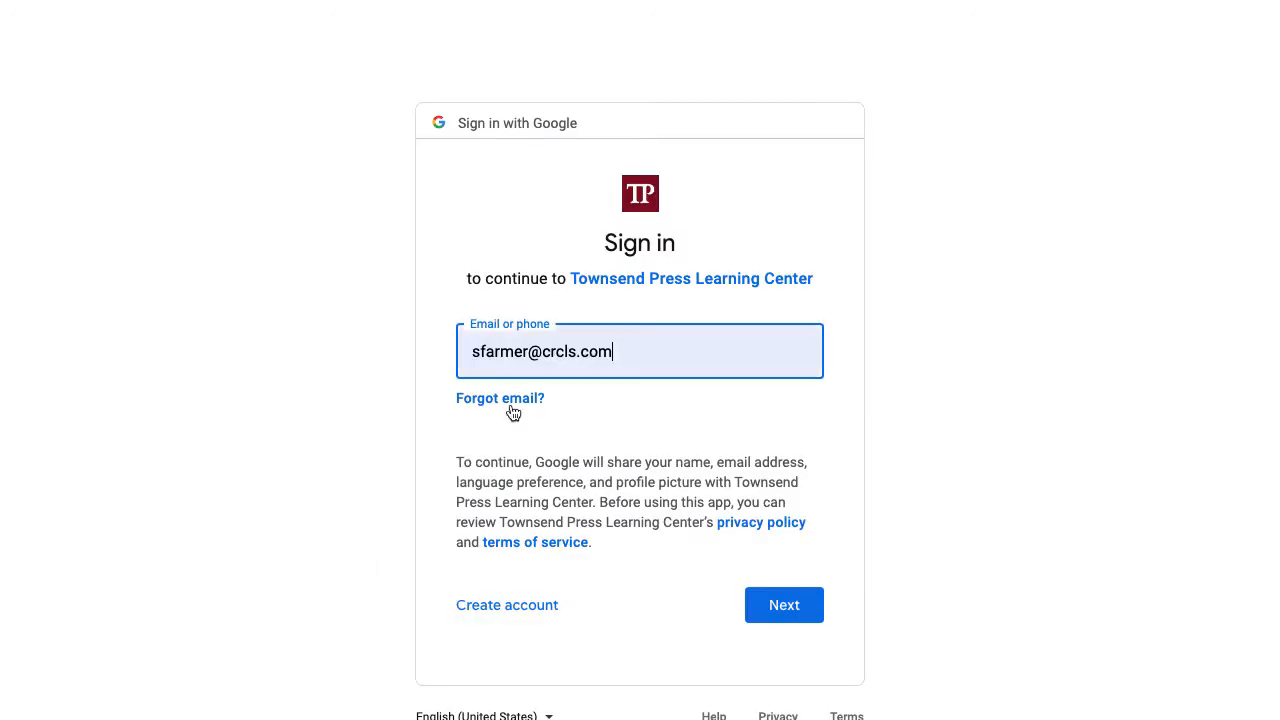
pyautogui.click(784, 604)
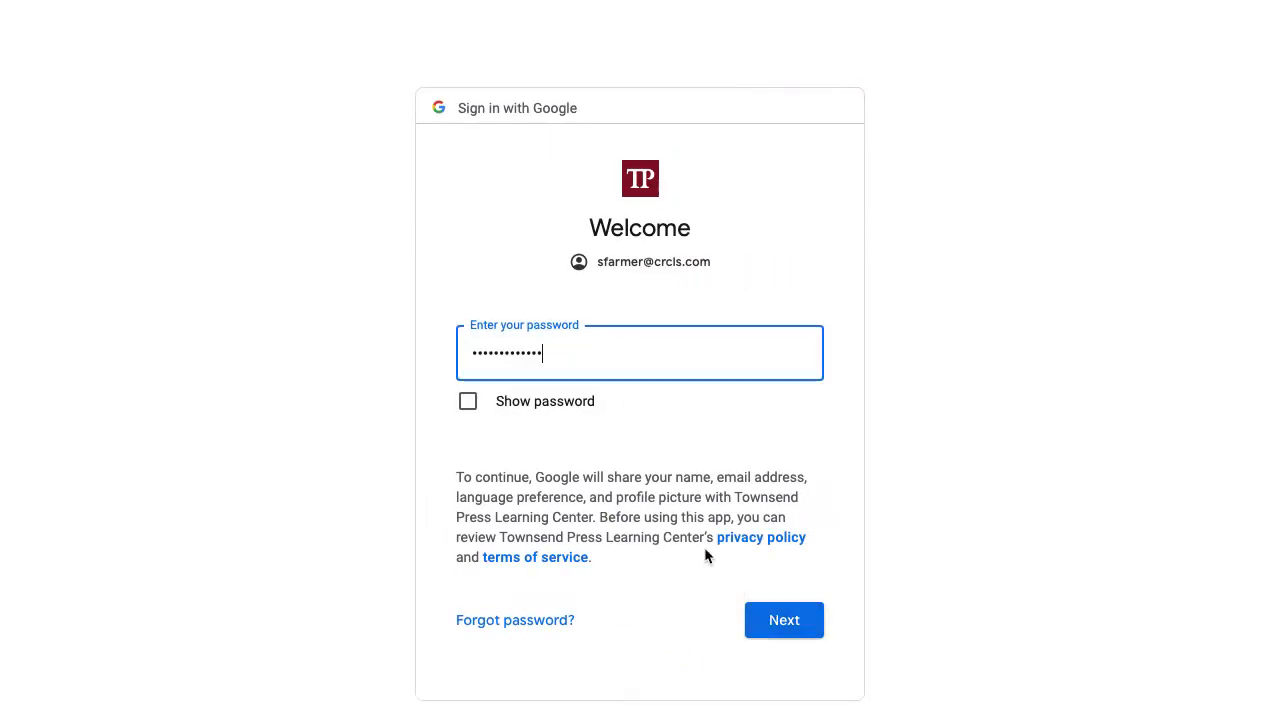
pyautogui.click(784, 619)
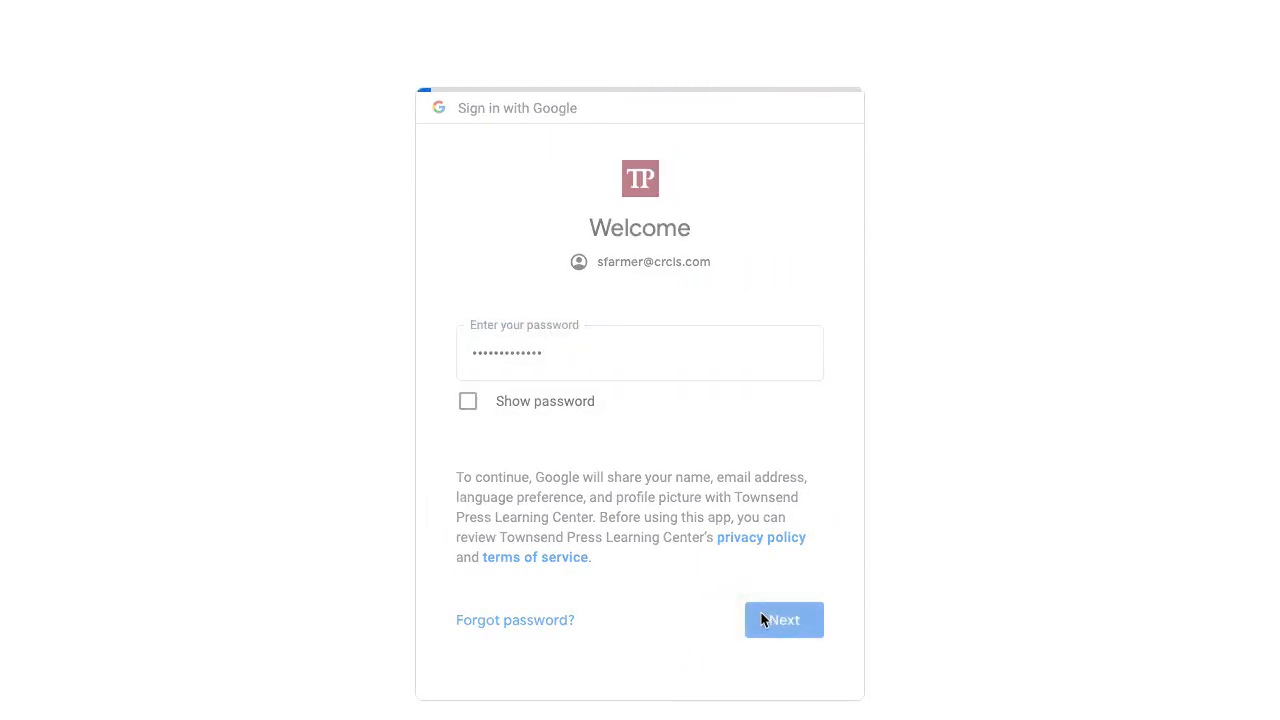
pyautogui.click(784, 619)
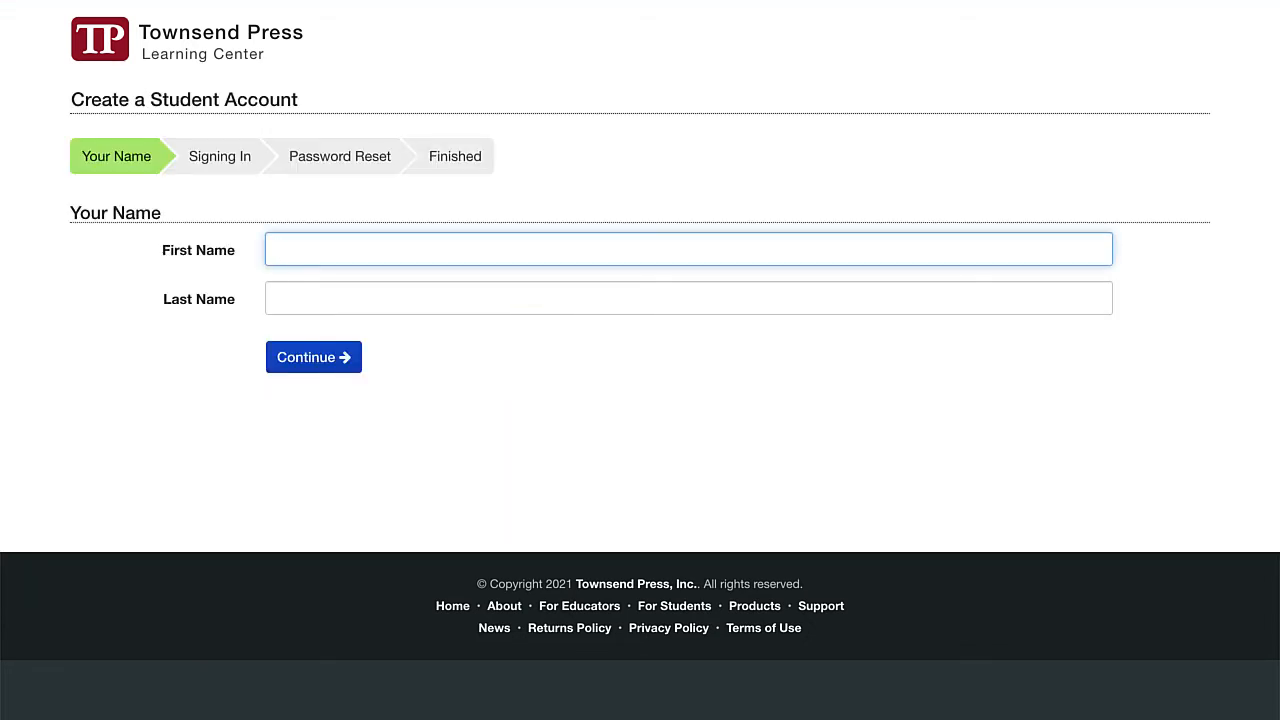
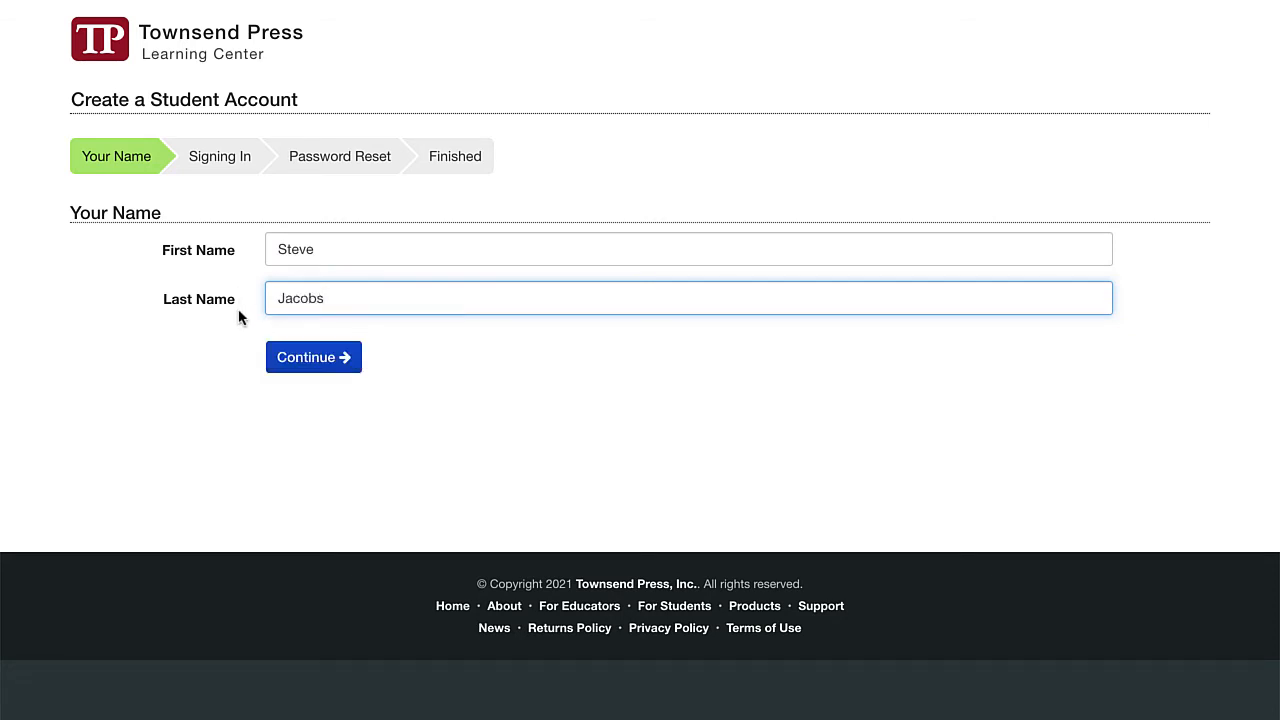
pyautogui.click(313, 357)
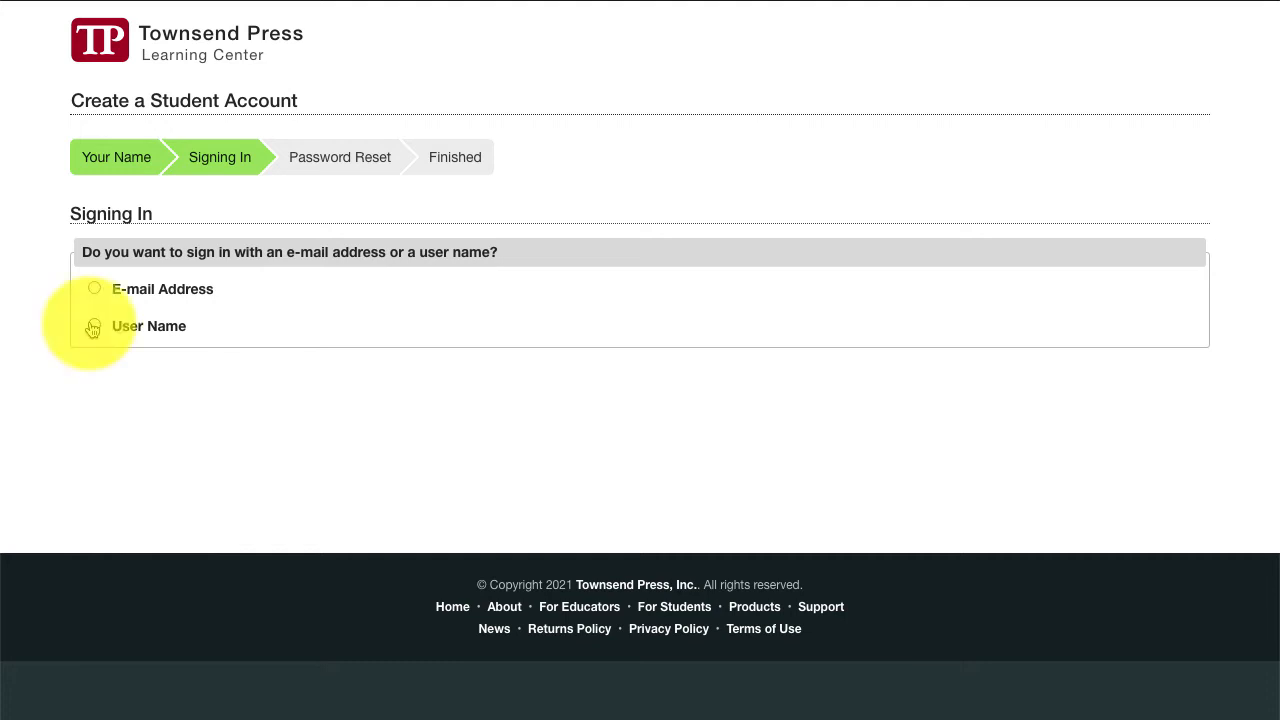
# - Choose user-name sign-in with user name 'jacobs', enter the password, and continue
pyautogui.click(94, 327)
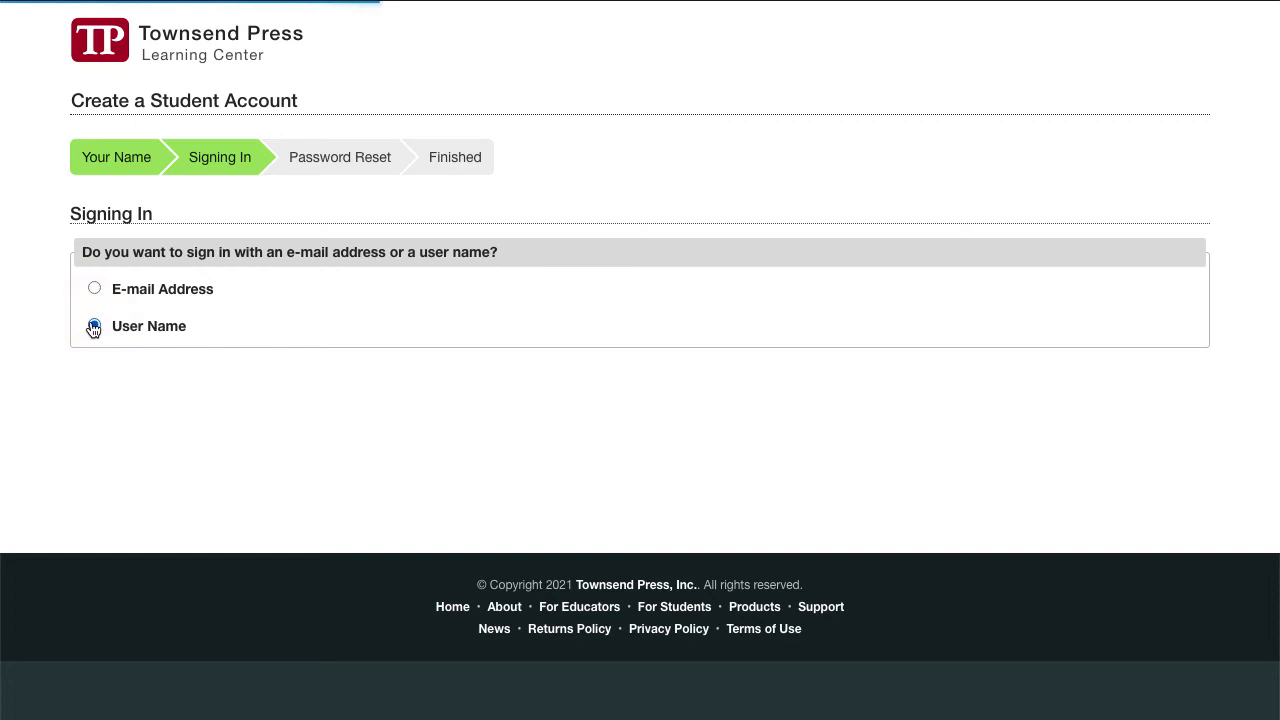
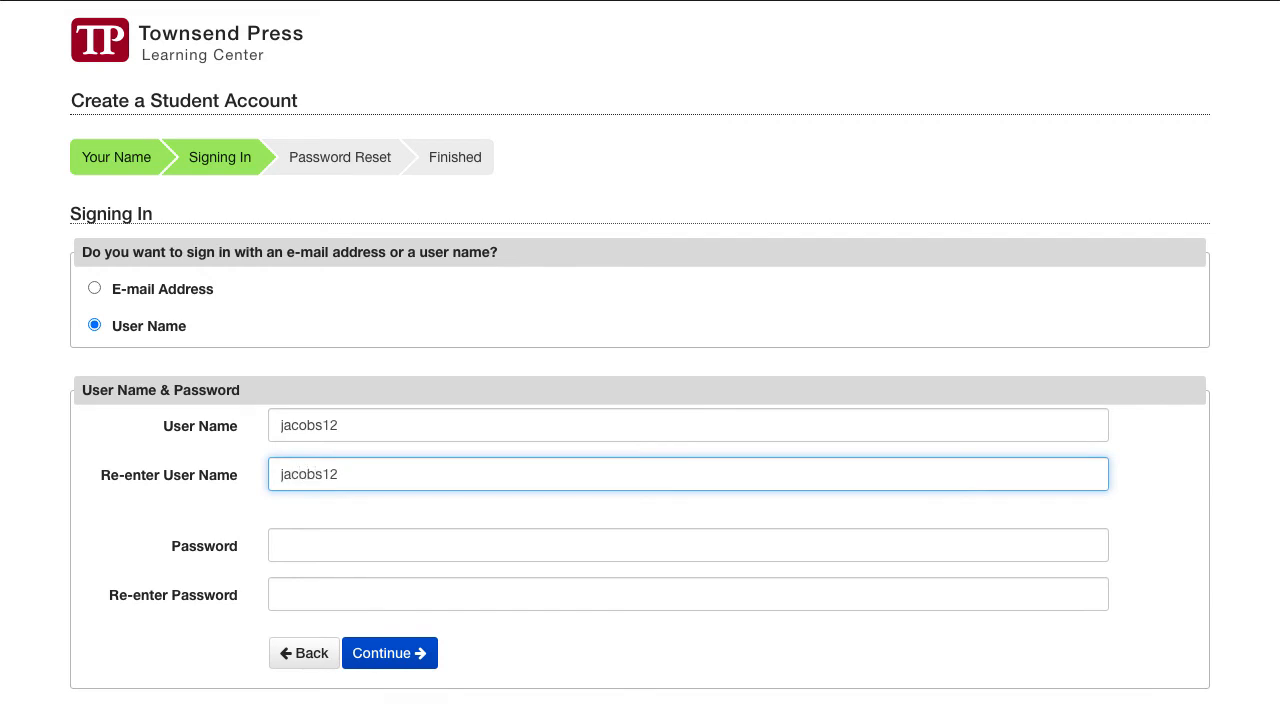
pyautogui.click(688, 545)
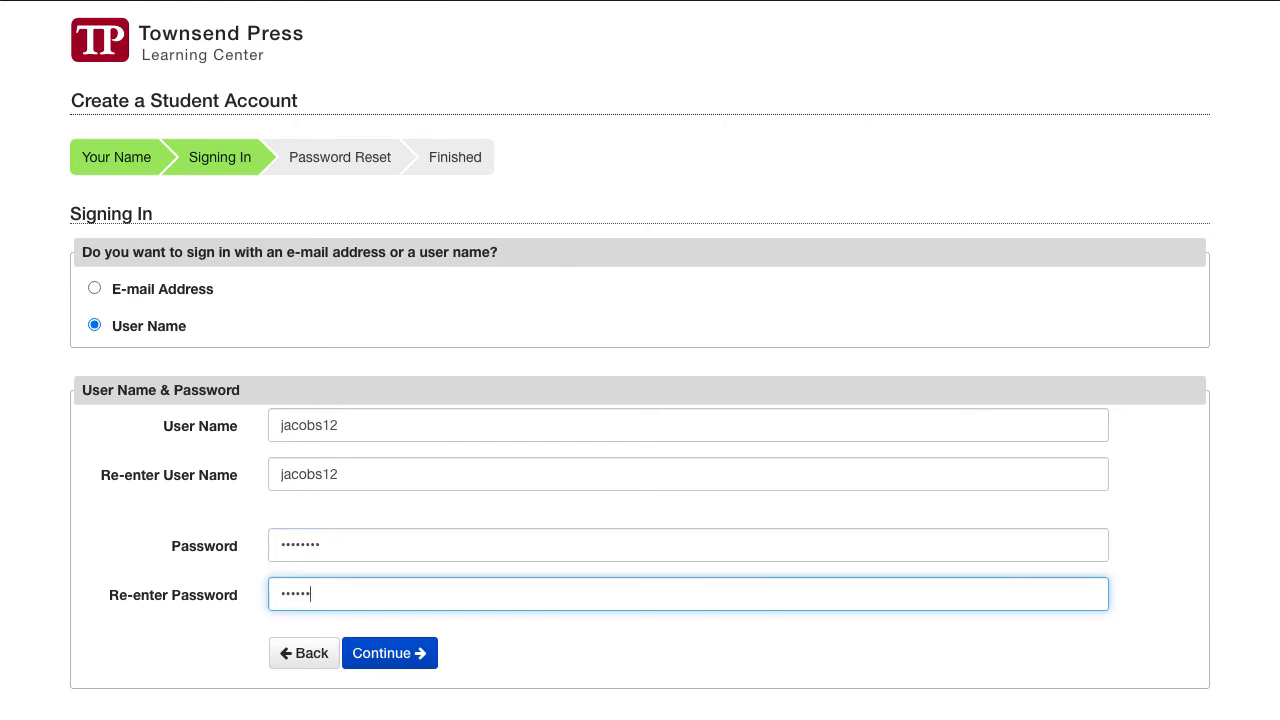
pyautogui.click(389, 653)
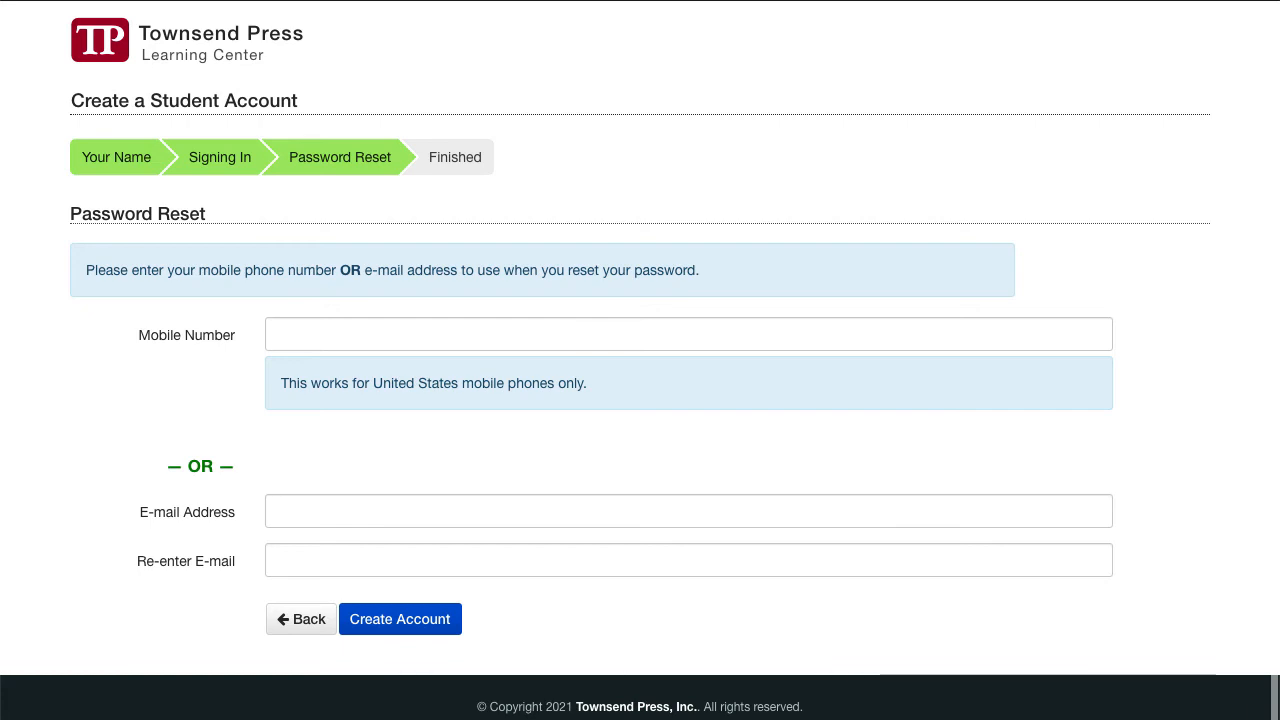
pyautogui.click(688, 511)
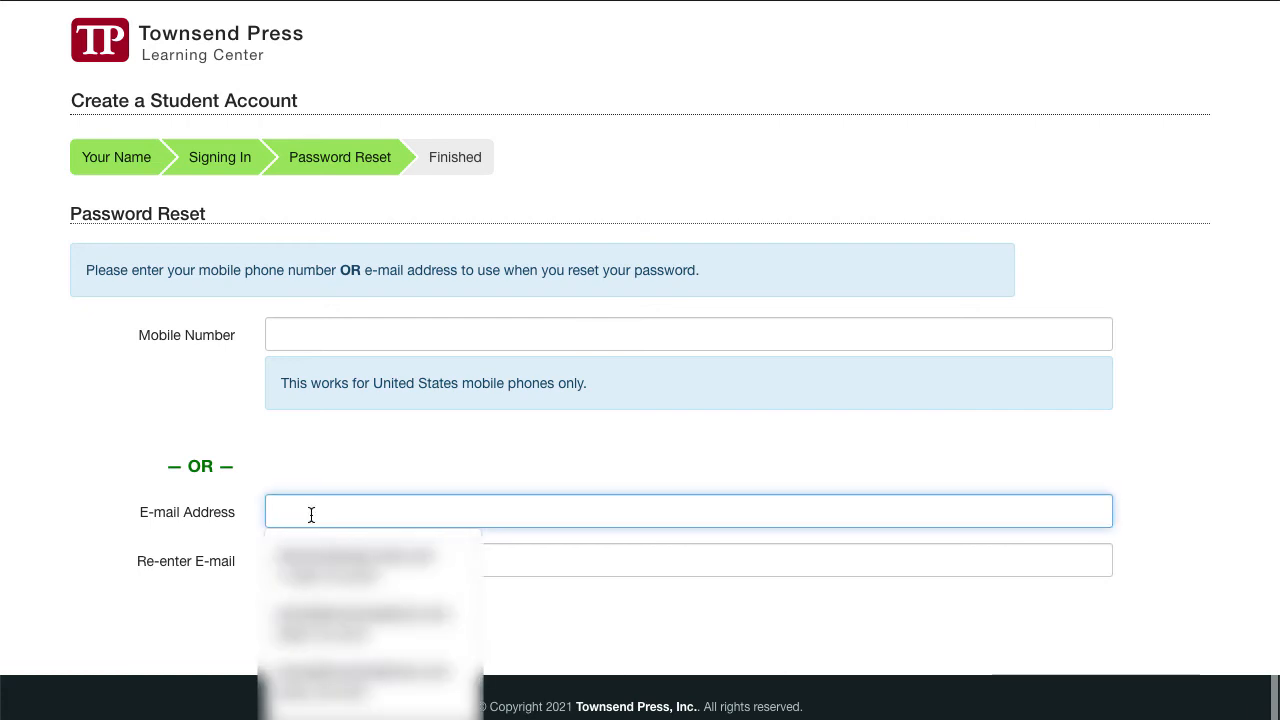
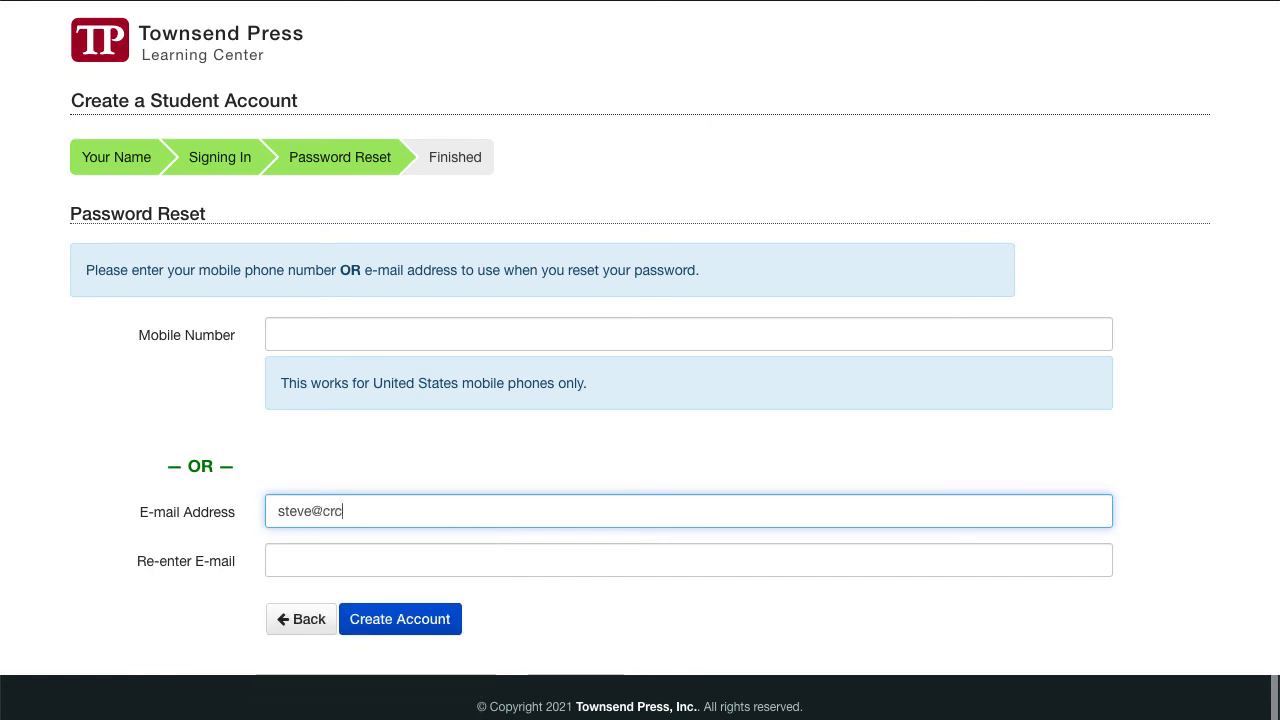
pyautogui.click(688, 559)
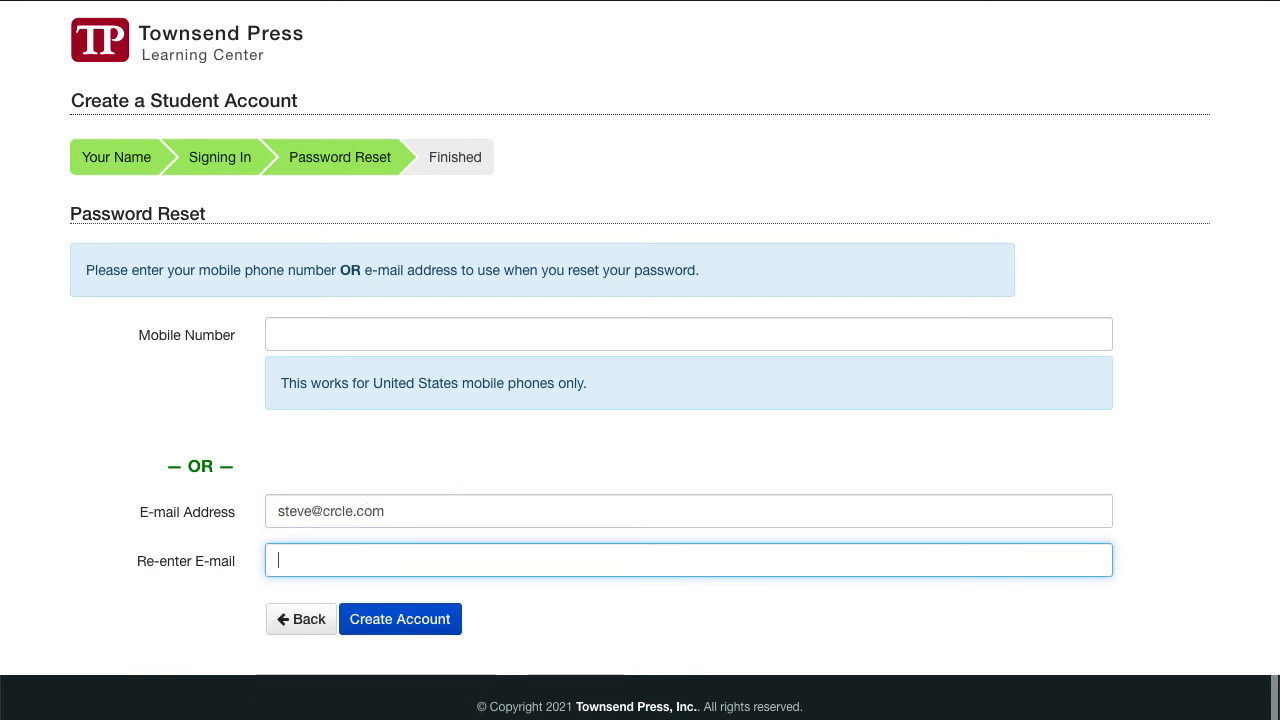
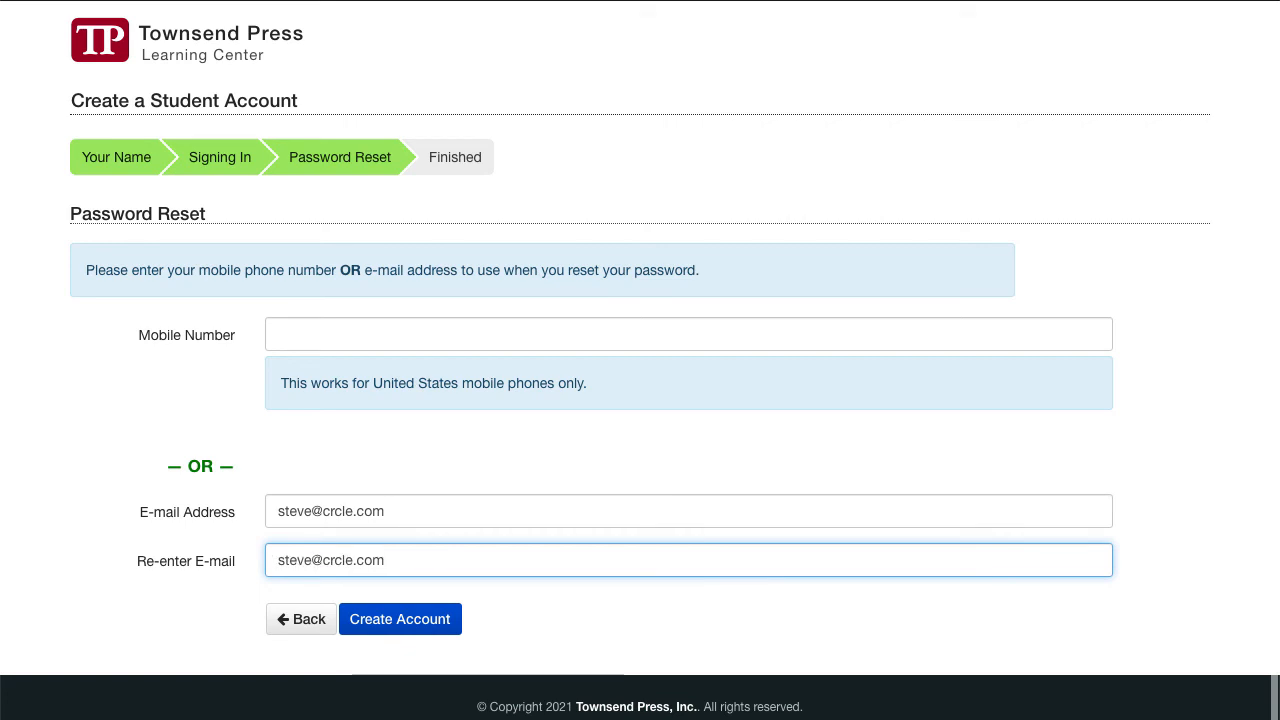
pyautogui.click(399, 618)
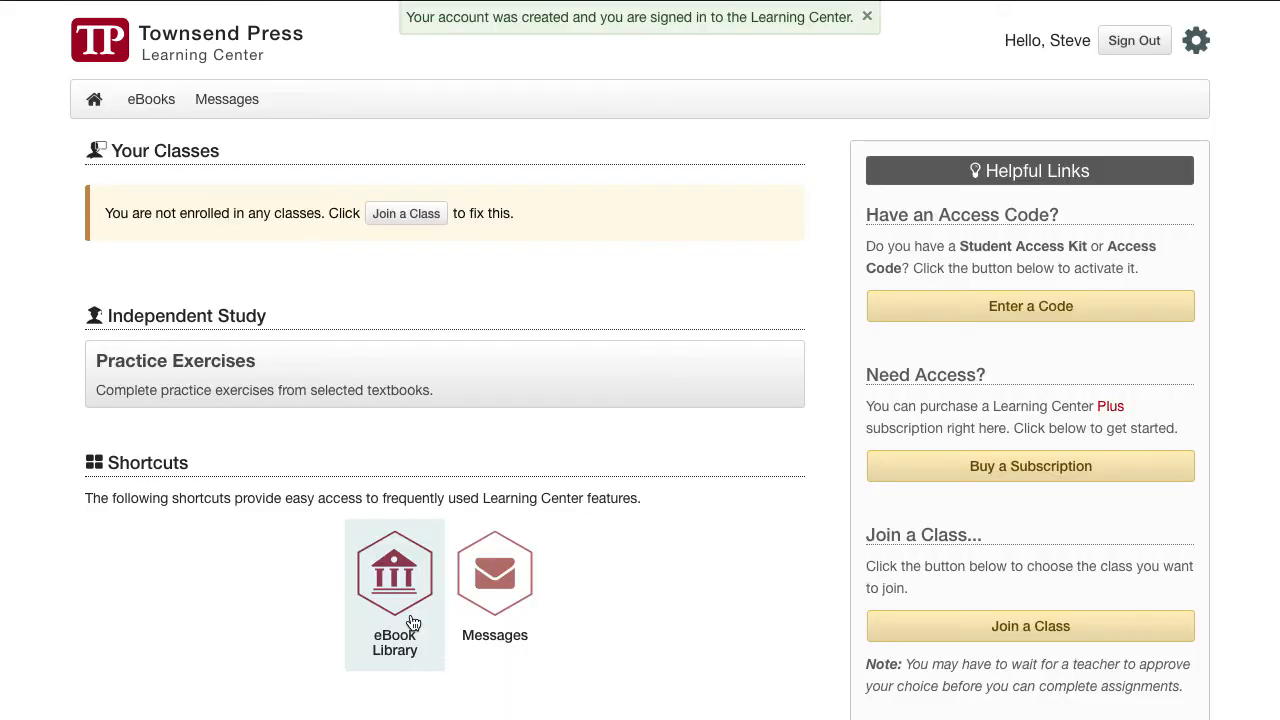